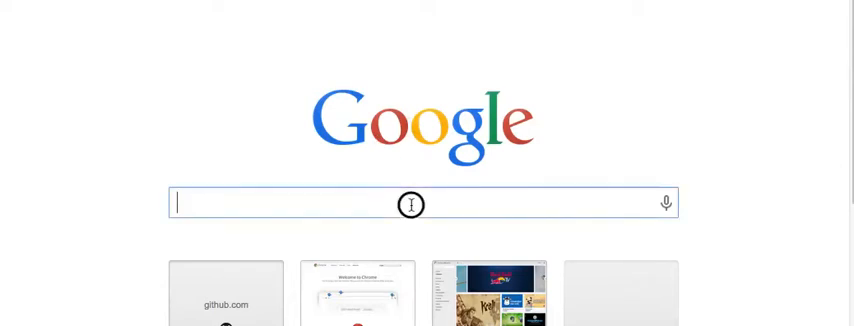
pyautogui.moveTo(459, 238)
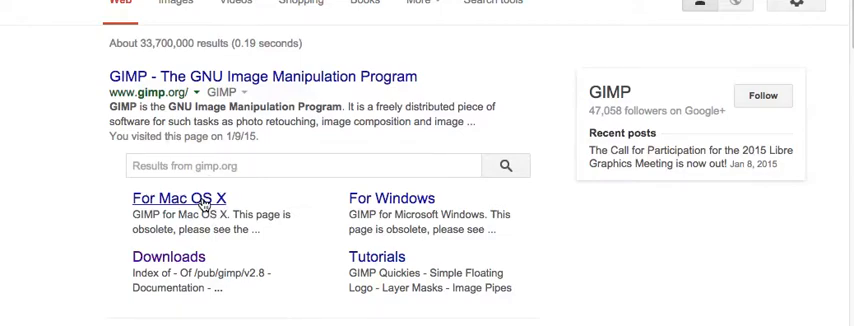
# - Go from the GIMP for Mac OS X result to the downloads page and show other downloads
pyautogui.click(180, 198)
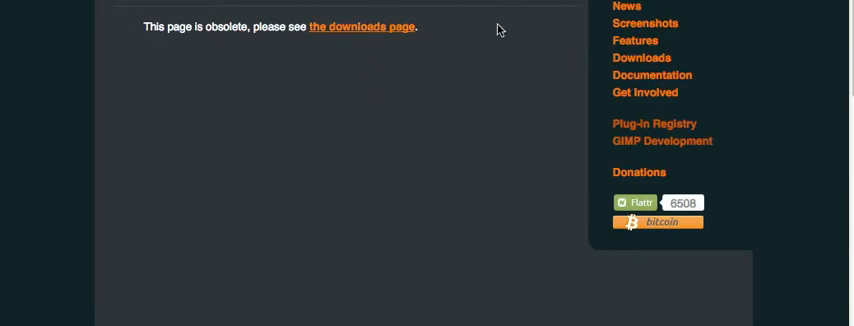
pyautogui.click(360, 27)
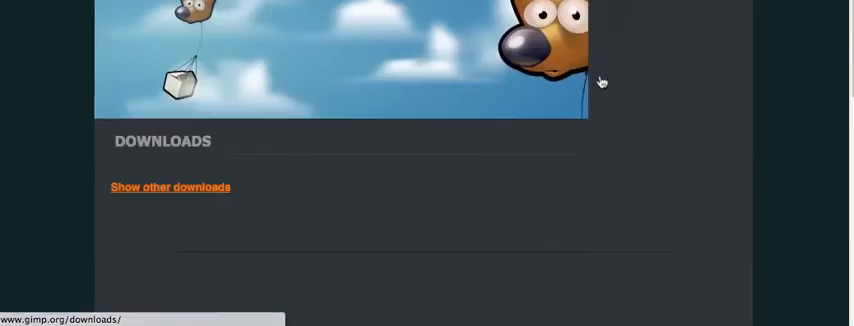
pyautogui.click(169, 187)
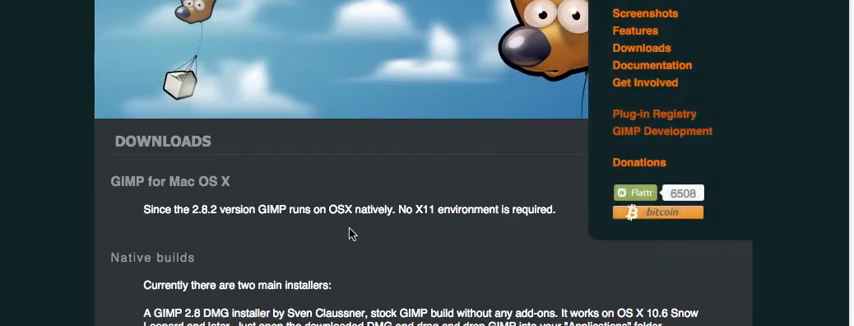
# - Scroll down through the page to the Mac OS X download options
pyautogui.scroll(-3)
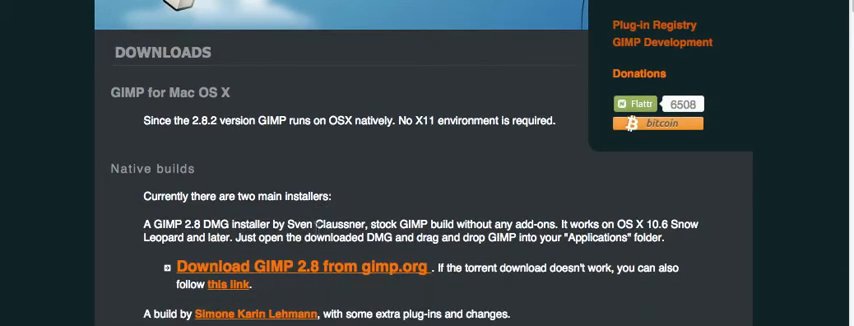
pyautogui.scroll(-3)
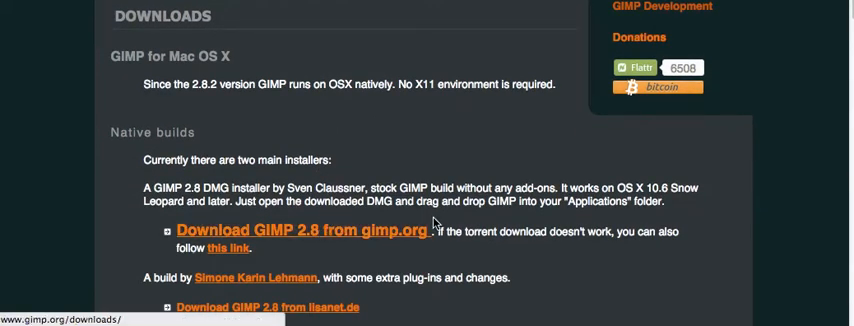
pyautogui.scroll(-3)
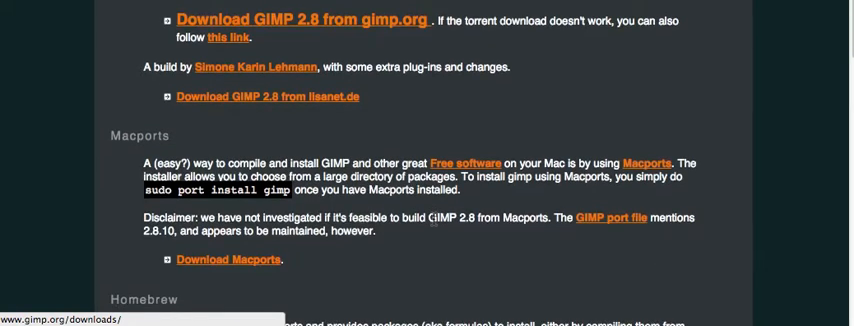
pyautogui.scroll(-3)
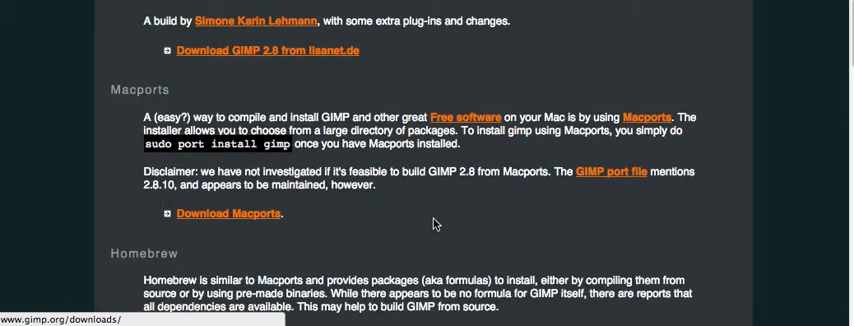
pyautogui.scroll(-3)
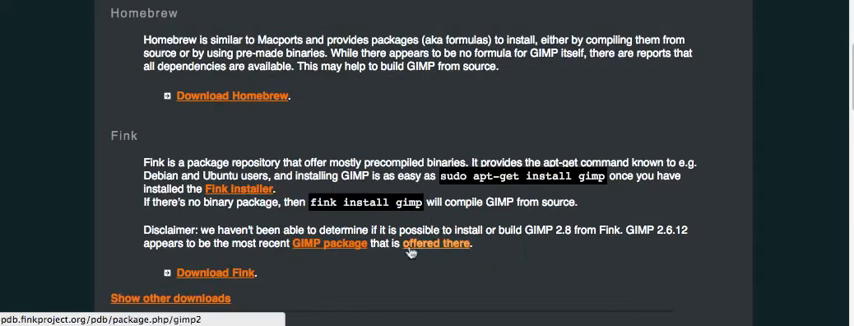
pyautogui.scroll(-3)
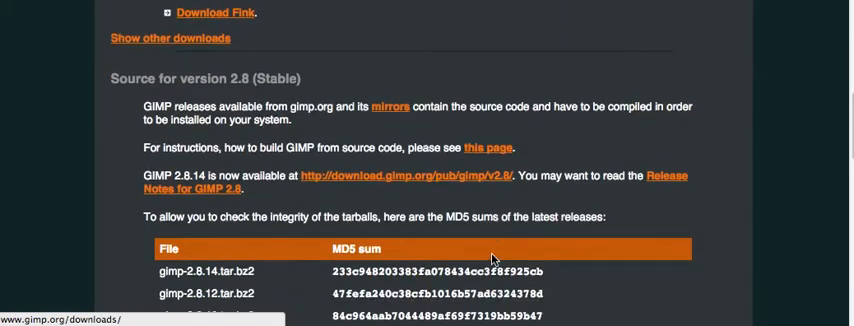
pyautogui.scroll(-3)
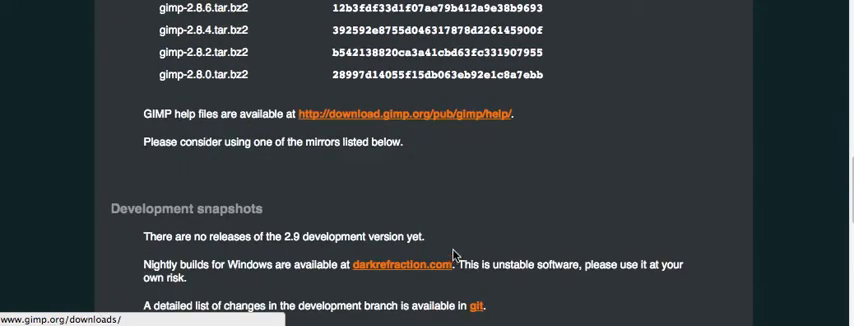
pyautogui.scroll(-3)
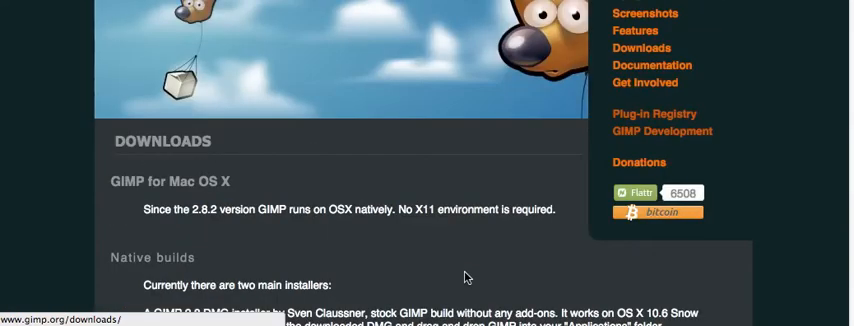
pyautogui.scroll(-3)
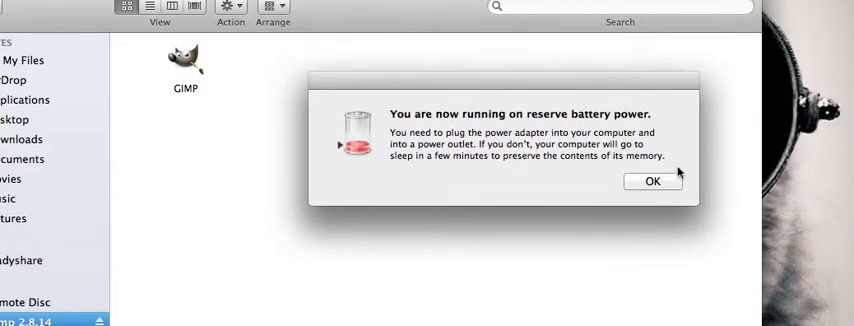
# - Dismiss the reserve battery power warning with OK
pyautogui.click(653, 181)
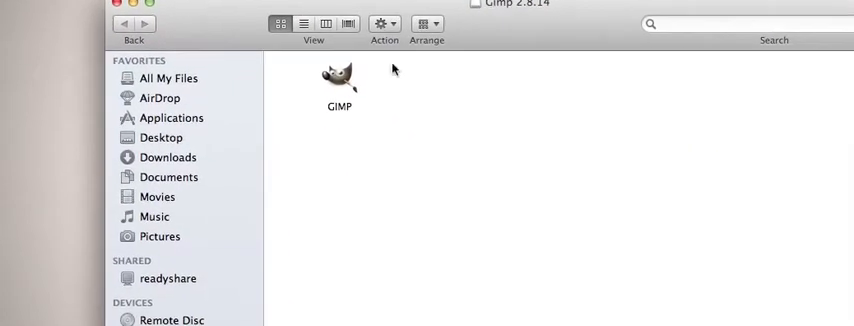
pyautogui.moveTo(500, 13)
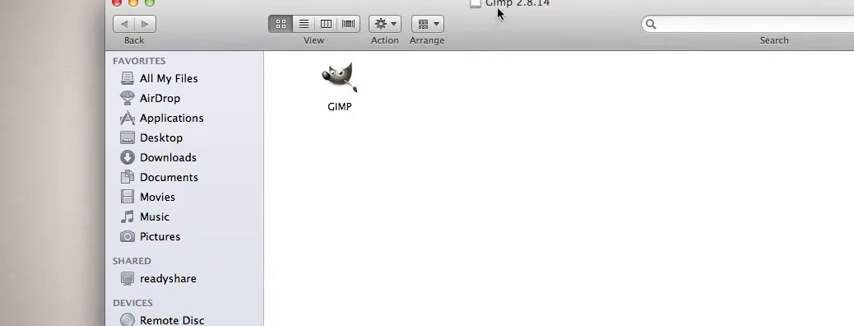